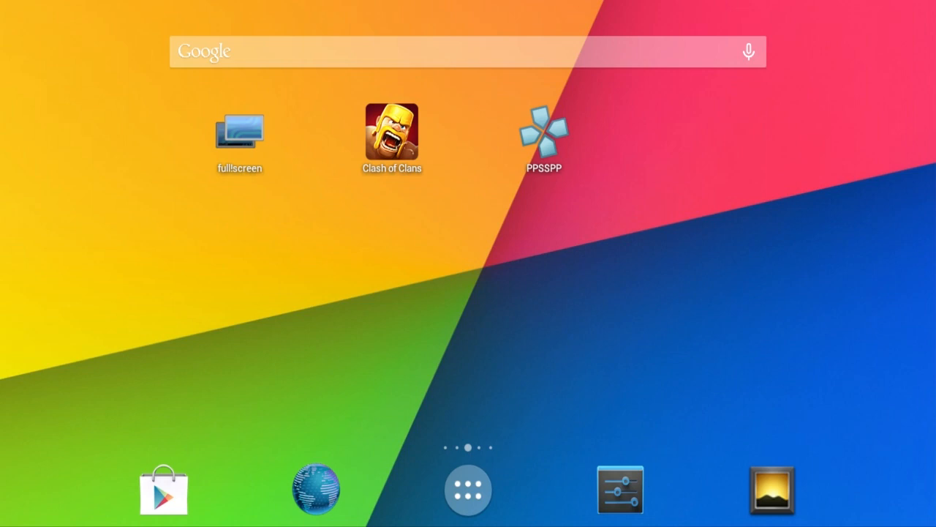
Step: Launch the Google Play Store from the home screen dock
{"action": "left_click", "coordinate": [164, 489]}
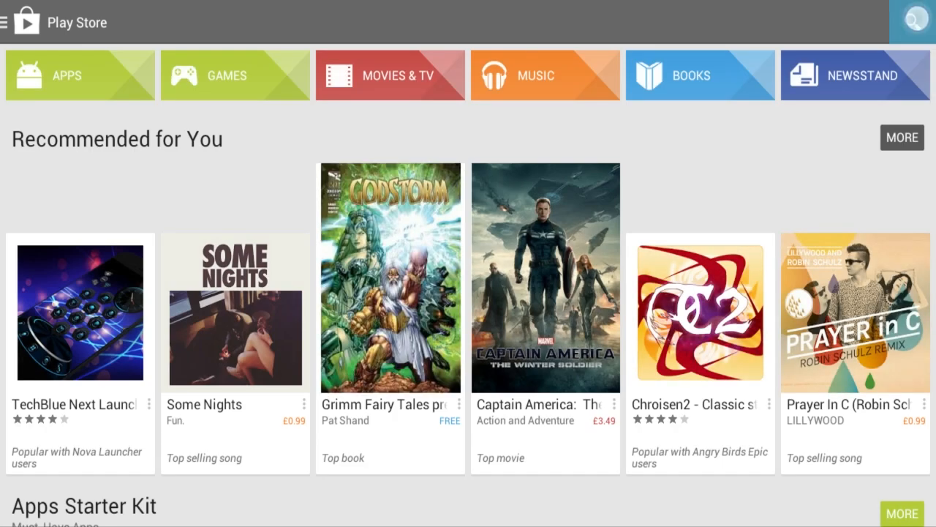
Step: Leave the Play Store and return to the Android home screen
{"action": "left_click", "coordinate": [910, 17]}
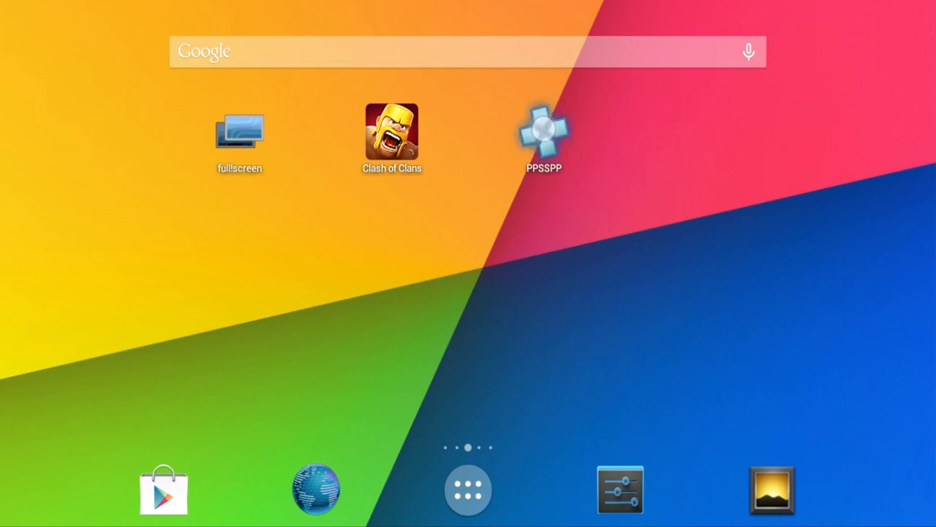
Step: Launch PPSSPP and browse into the blue.utils folder on the SD card
{"action": "left_click", "coordinate": [543, 131]}
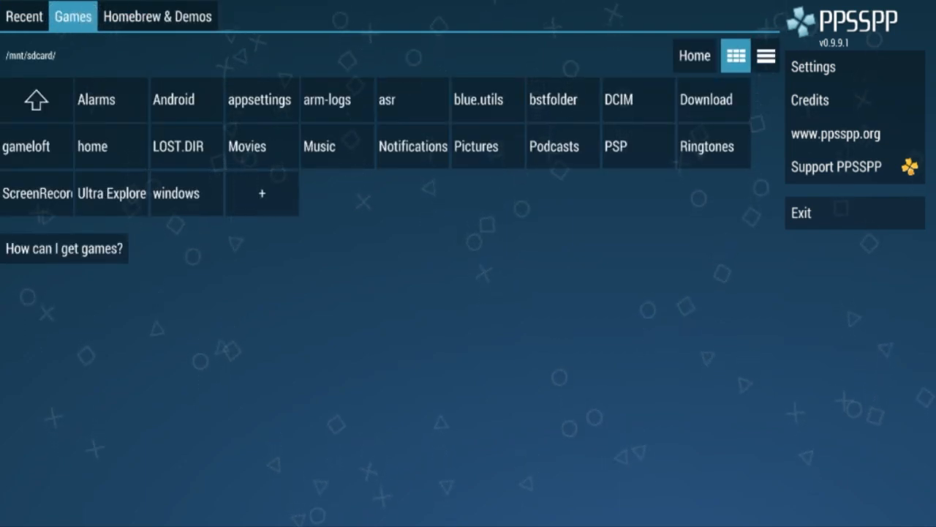
{"action": "left_click", "coordinate": [476, 99]}
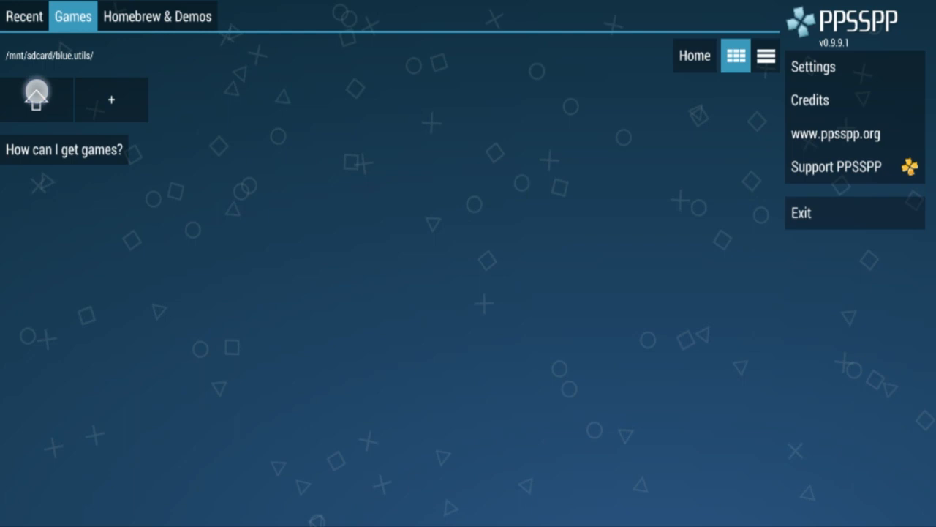
Step: Navigate to bstfolder/BstSharedFolder where Worms Open Warfare 2 is listed, ending in grid view
{"action": "left_click", "coordinate": [36, 99]}
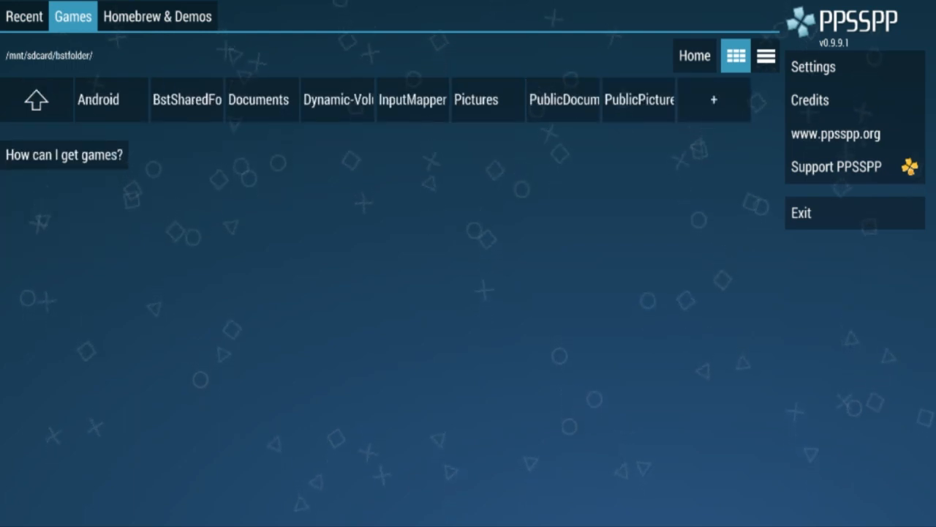
{"action": "left_click", "coordinate": [186, 99]}
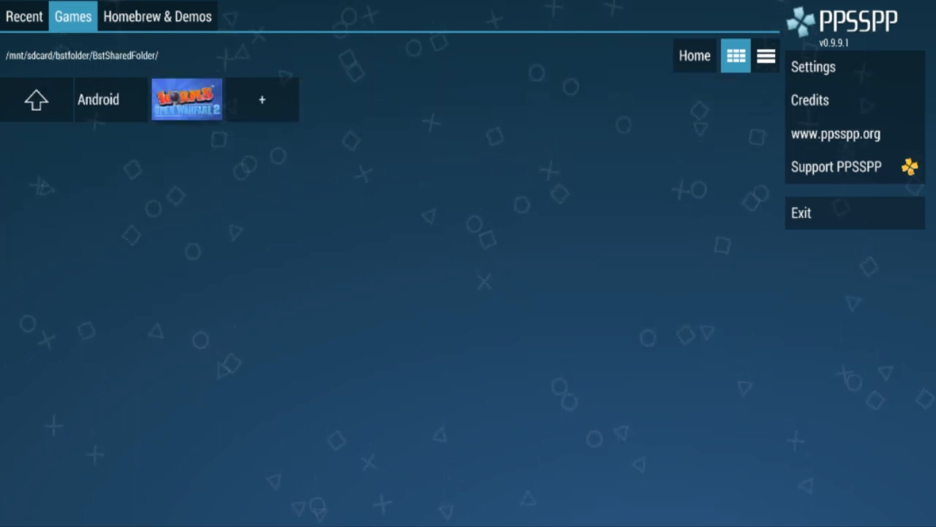
{"action": "left_click", "coordinate": [767, 55]}
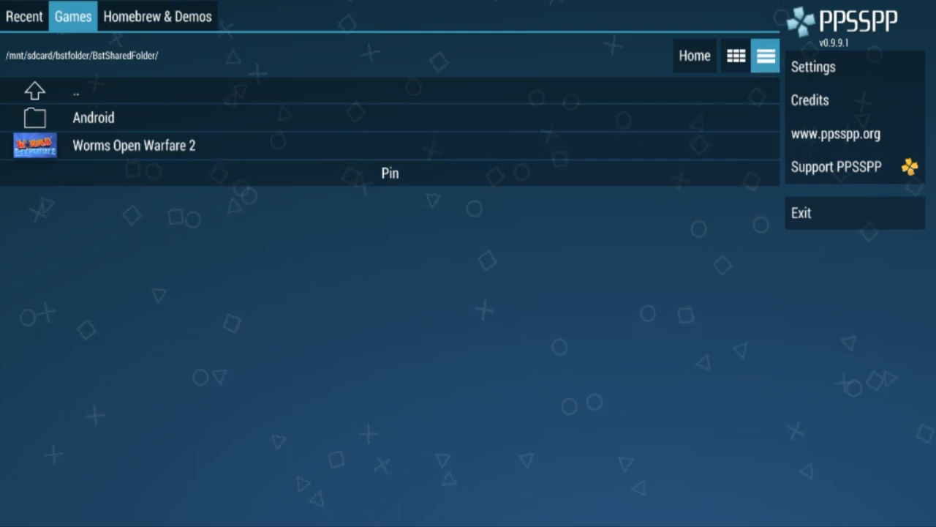
{"action": "left_click", "coordinate": [735, 56]}
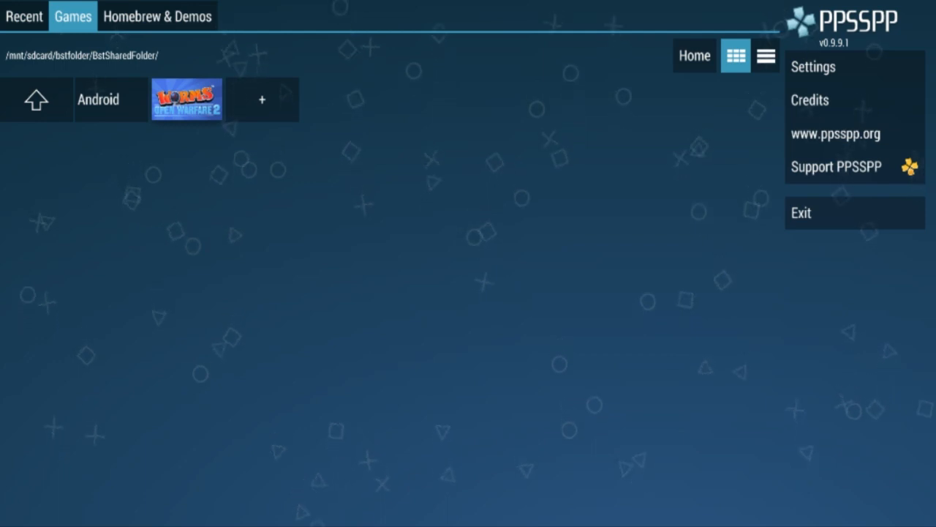
Step: Start Worms Open Warfare 2 from the game grid
{"action": "left_click", "coordinate": [187, 99]}
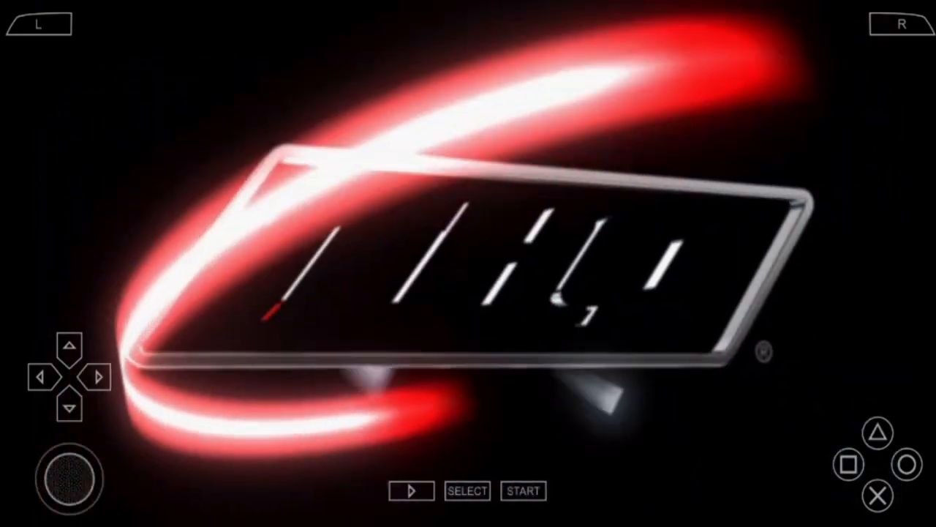